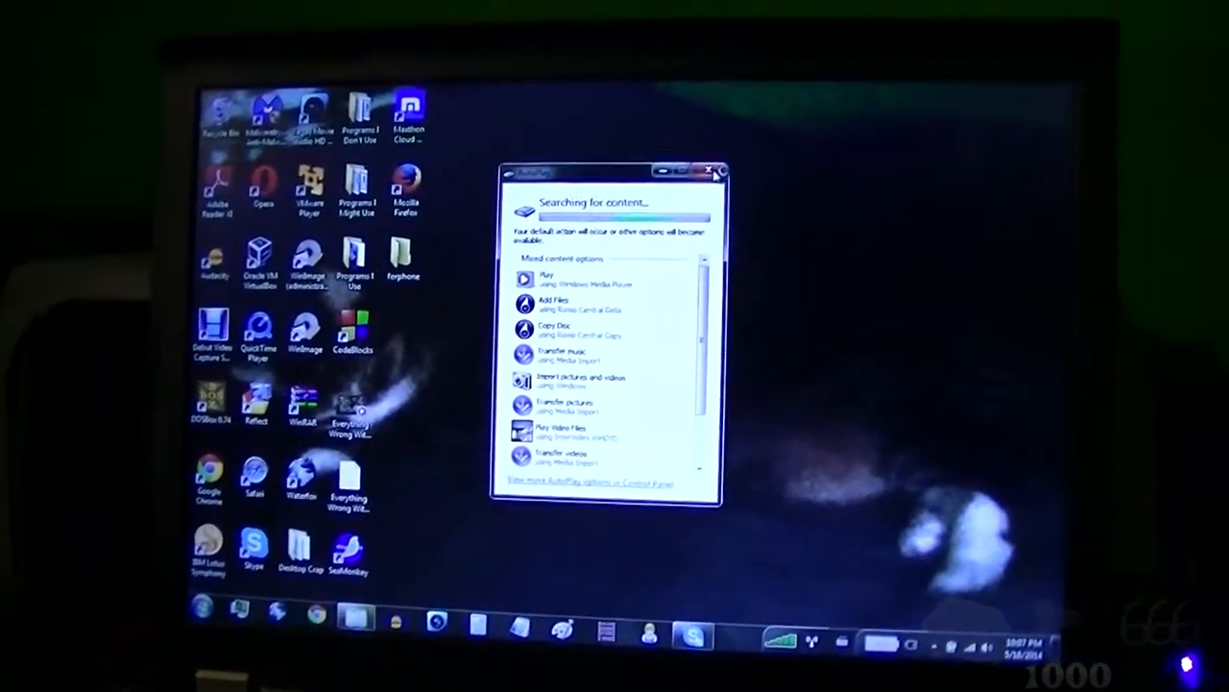
Dismiss the AutoPlay prompt for the newly inserted drive, leaving the Libraries window open.
{"action": "left_click", "coordinate": [714, 171]}
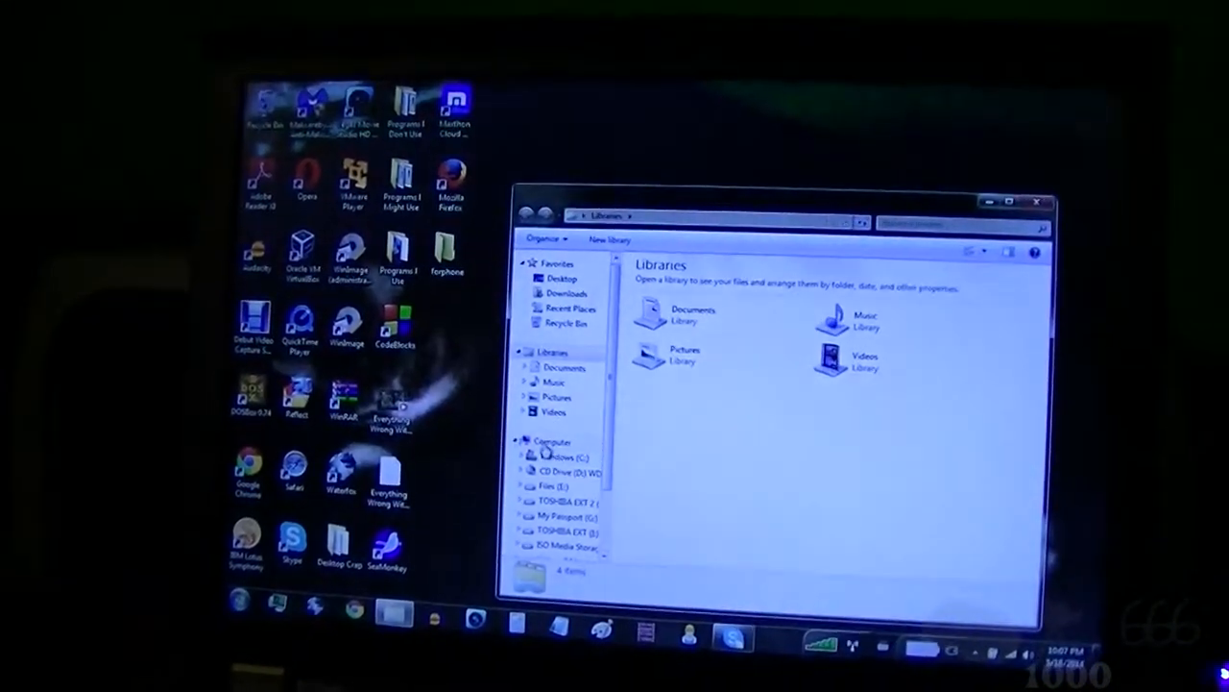
{"action": "left_click", "coordinate": [553, 441]}
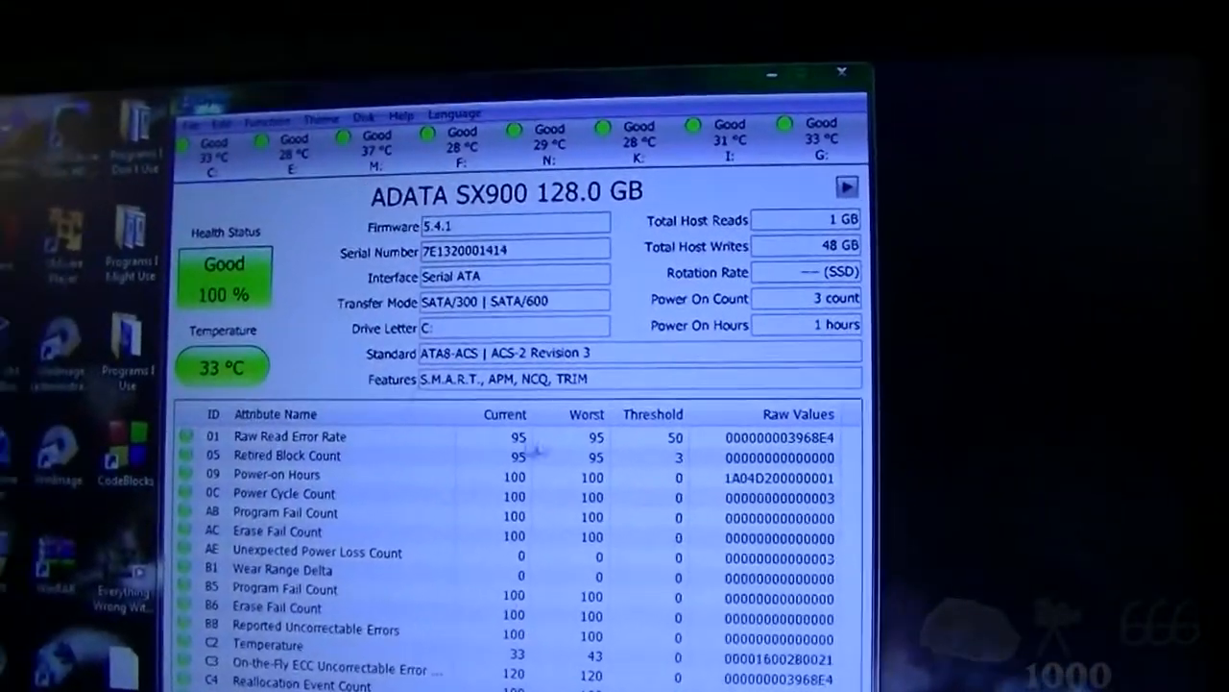
{"action": "scroll", "scroll_direction": "down", "scroll_amount": 3}
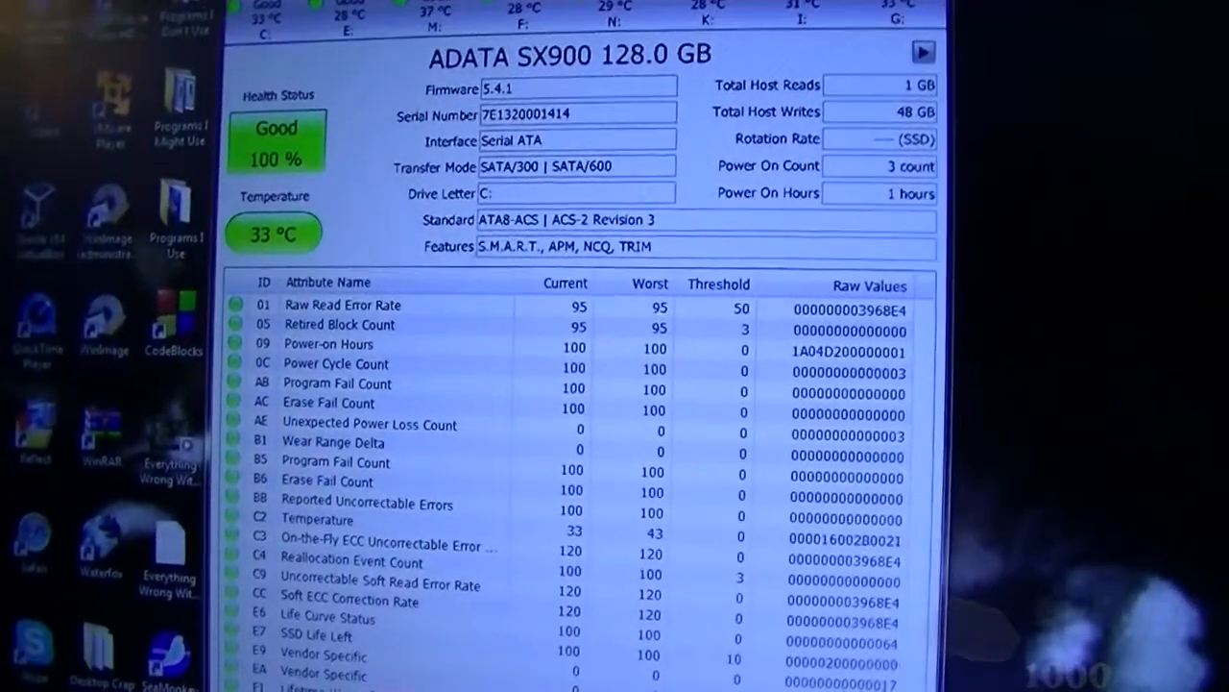